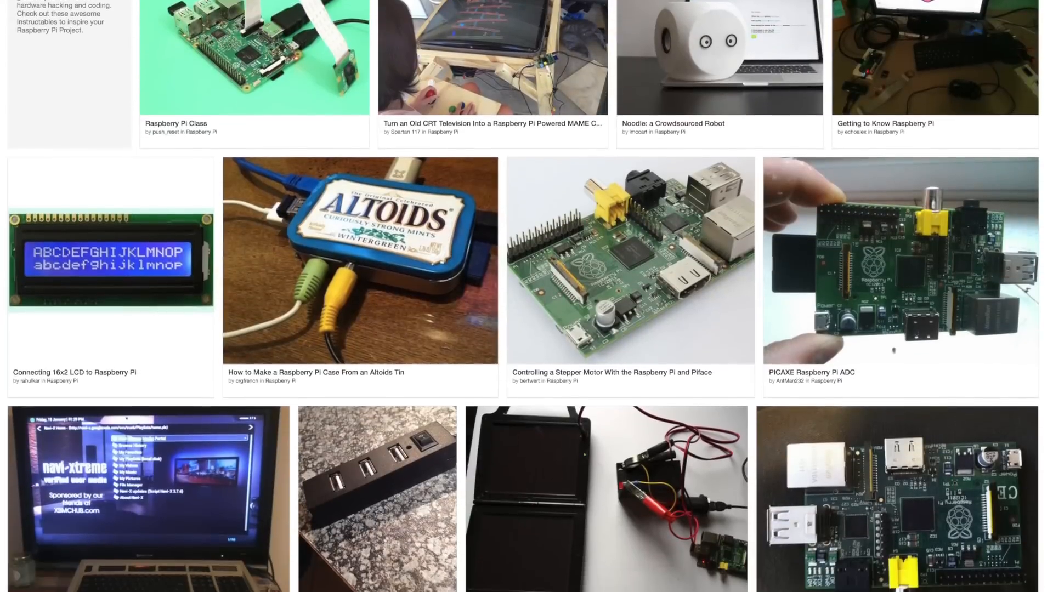
pyautogui.scroll(-3)
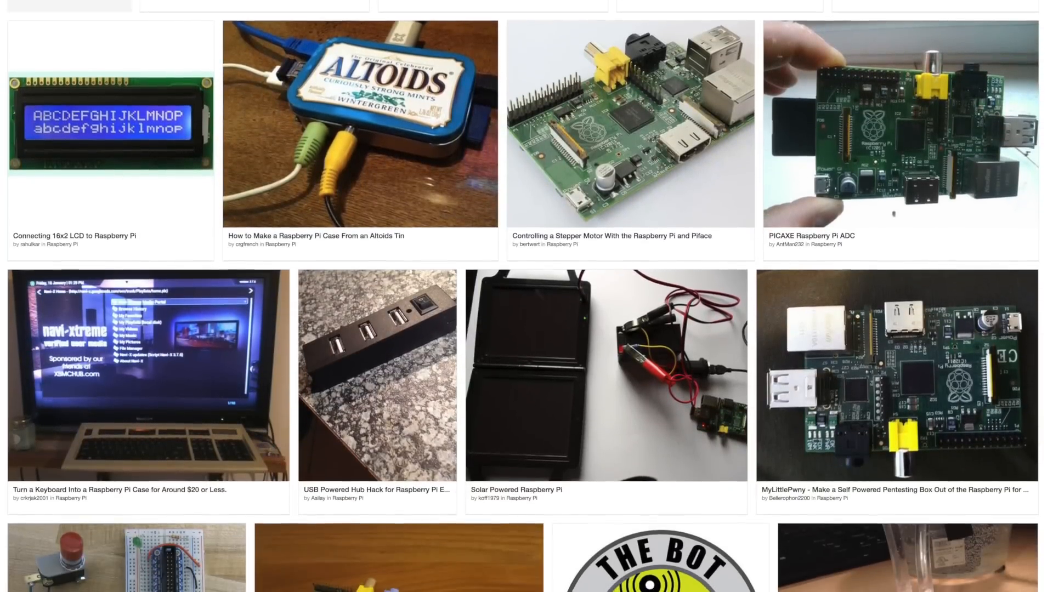
pyautogui.scroll(-3)
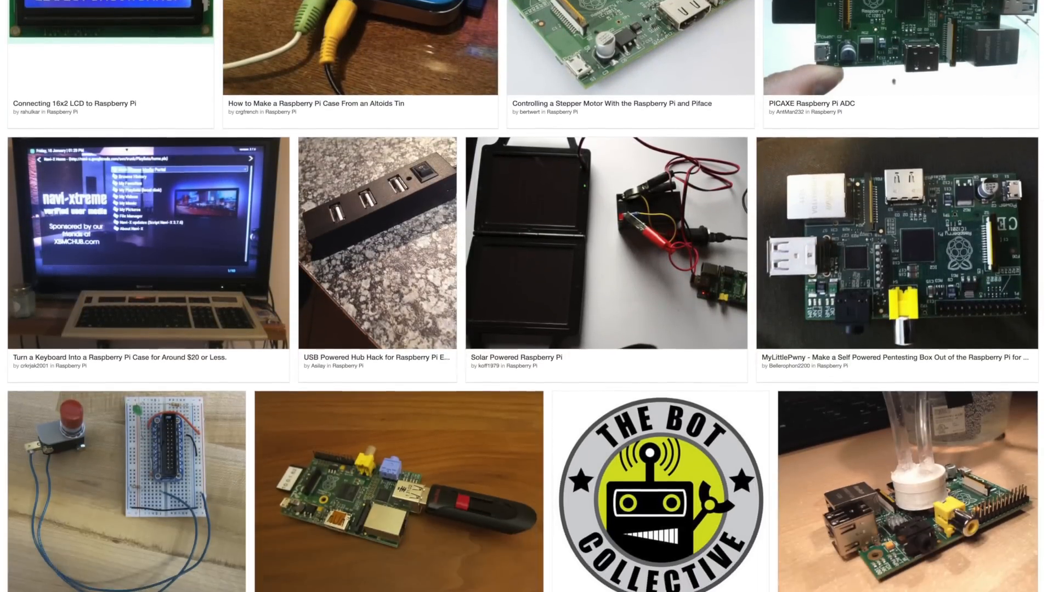
pyautogui.scroll(-3)
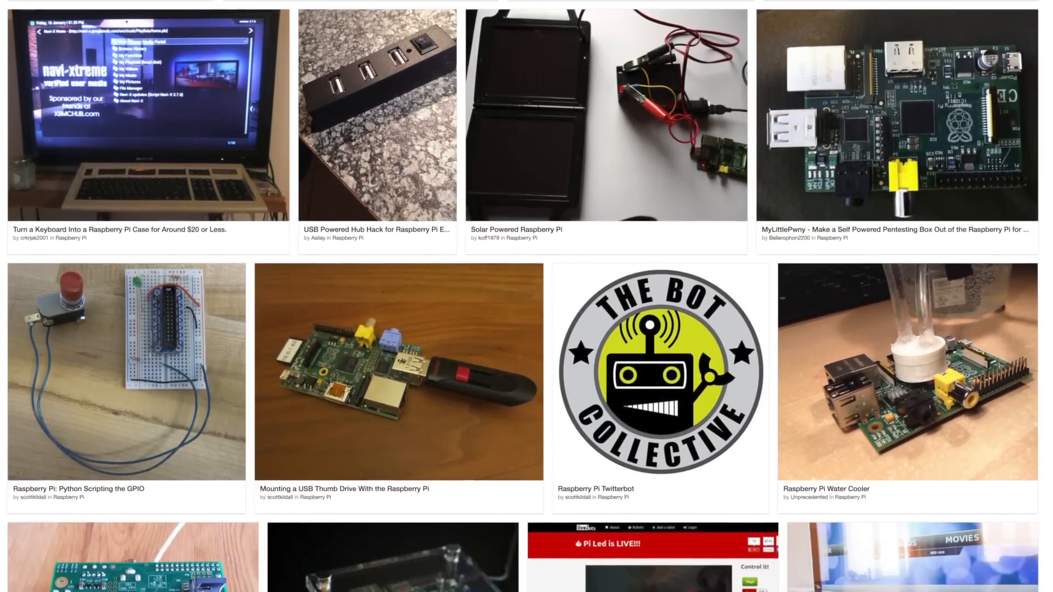
pyautogui.scroll(-3)
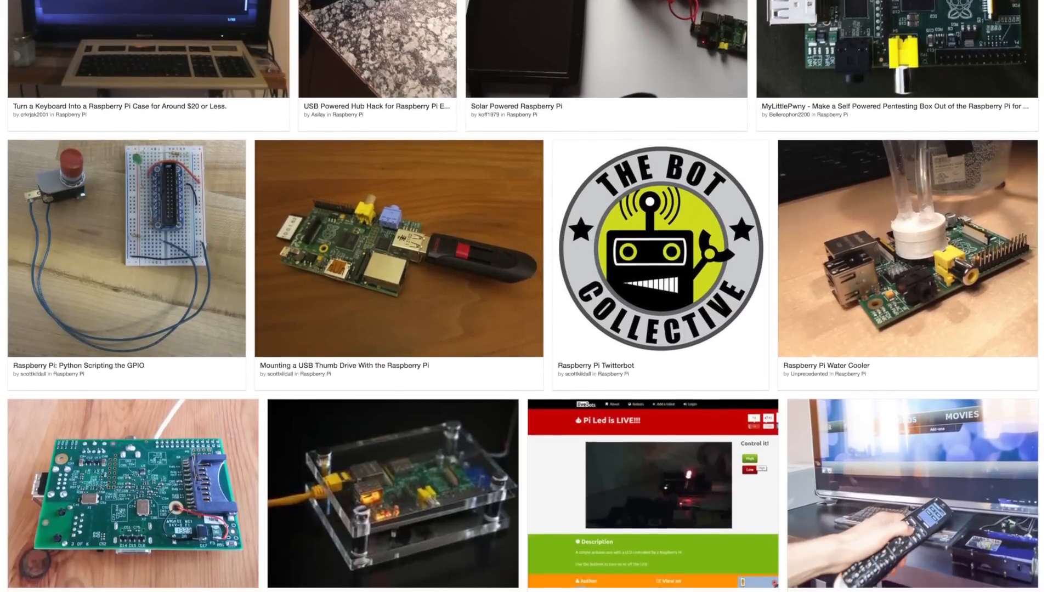
pyautogui.scroll(-3)
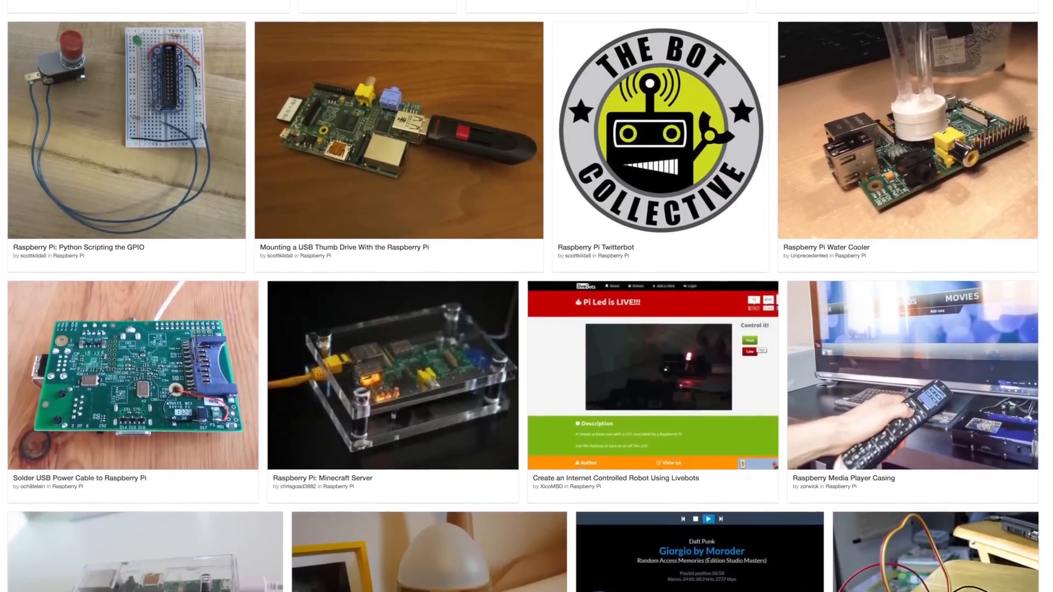
pyautogui.scroll(-3)
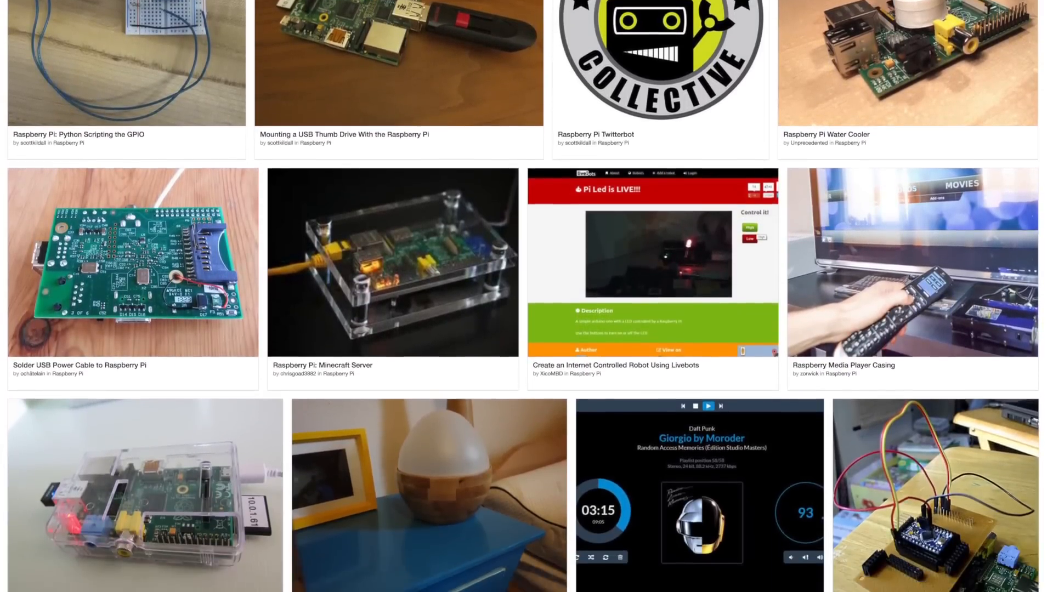
pyautogui.scroll(-3)
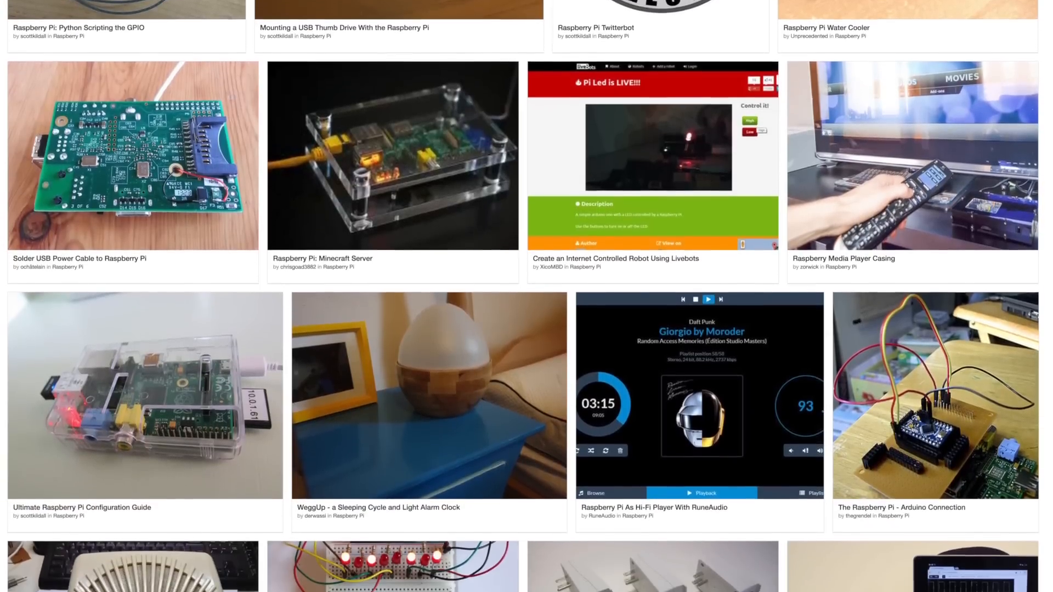
pyautogui.scroll(-3)
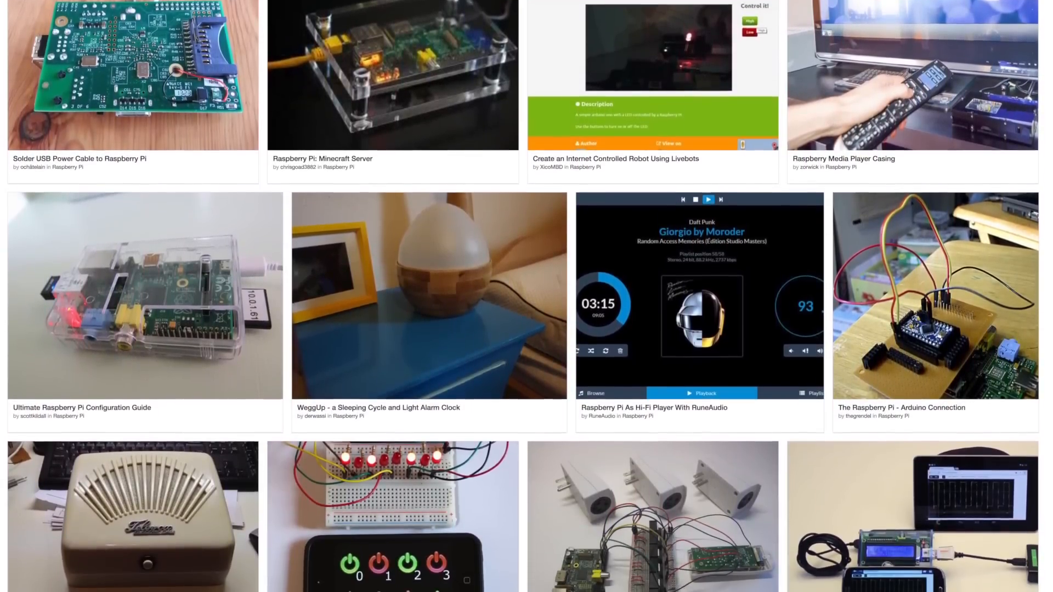
pyautogui.scroll(-3)
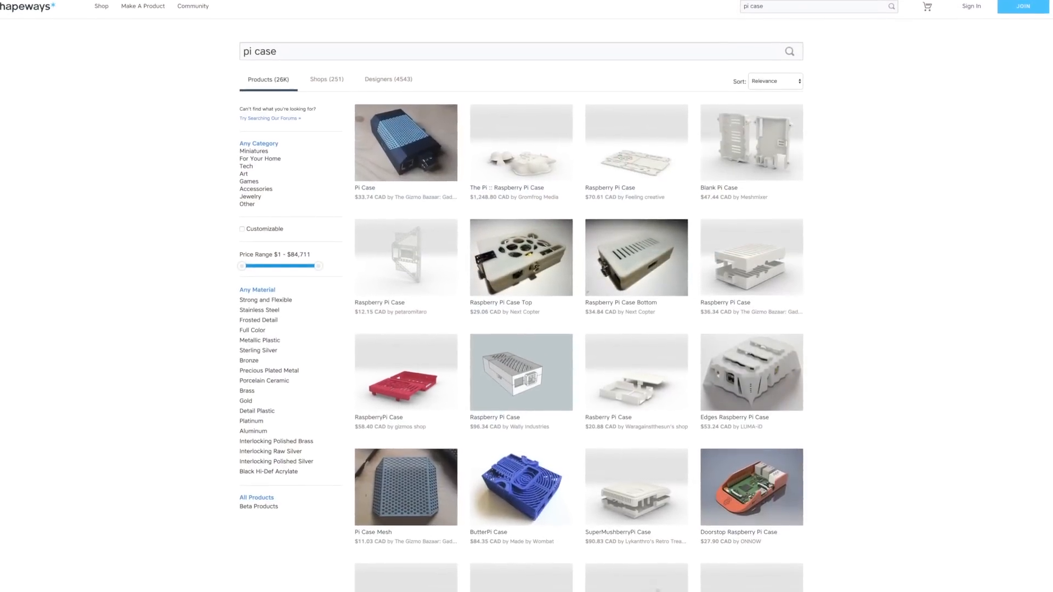
pyautogui.scroll(-3)
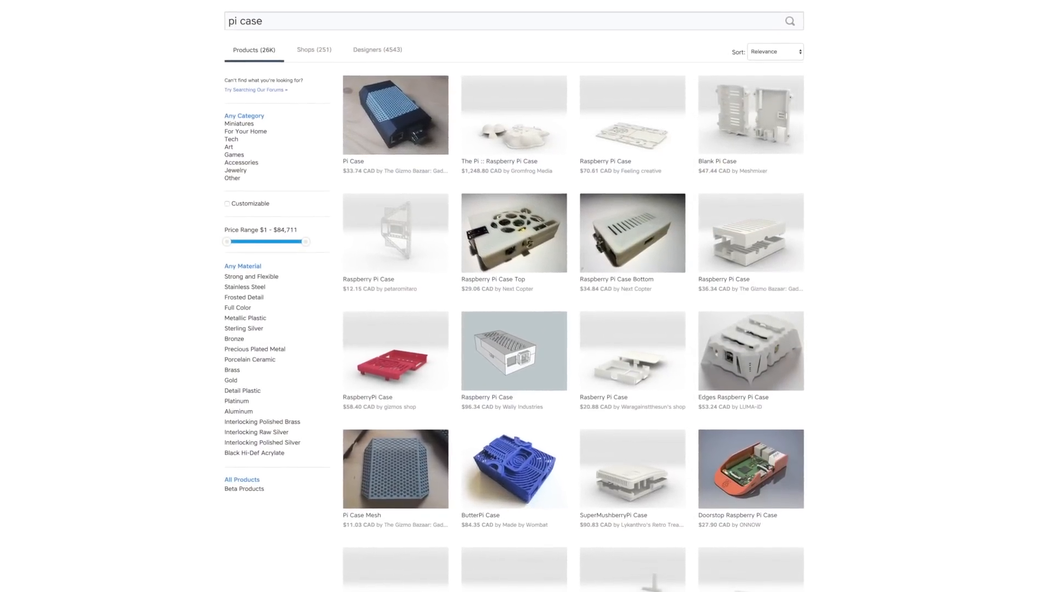
pyautogui.scroll(-3)
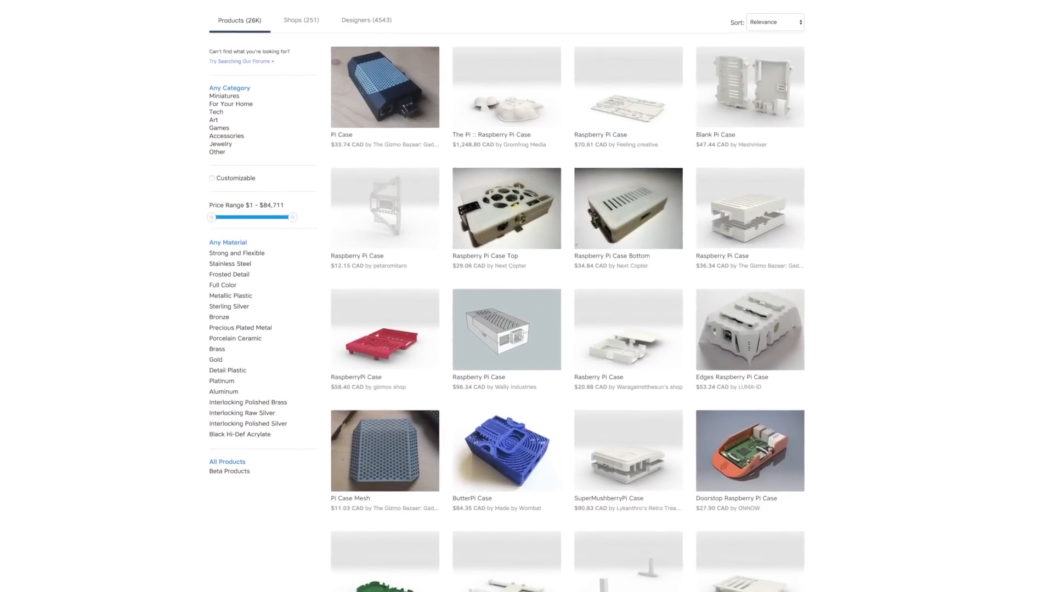
pyautogui.scroll(-3)
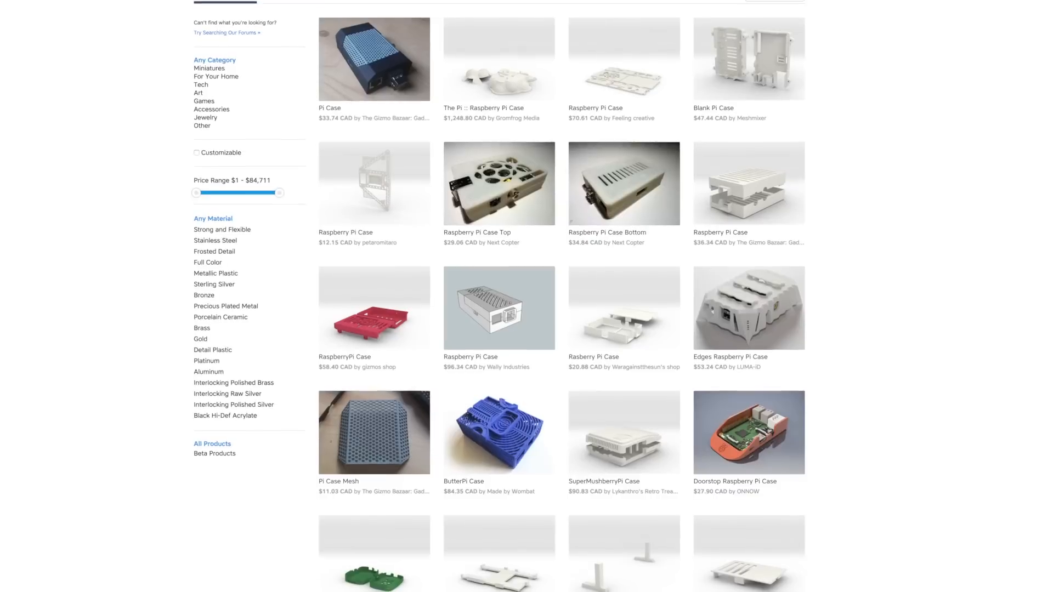
pyautogui.scroll(-3)
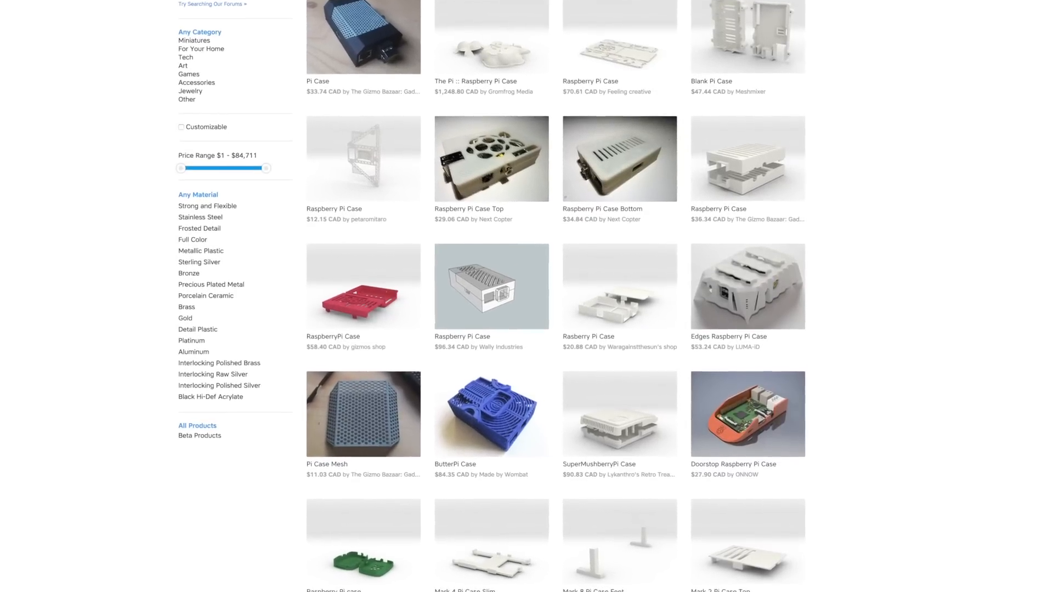
pyautogui.scroll(-3)
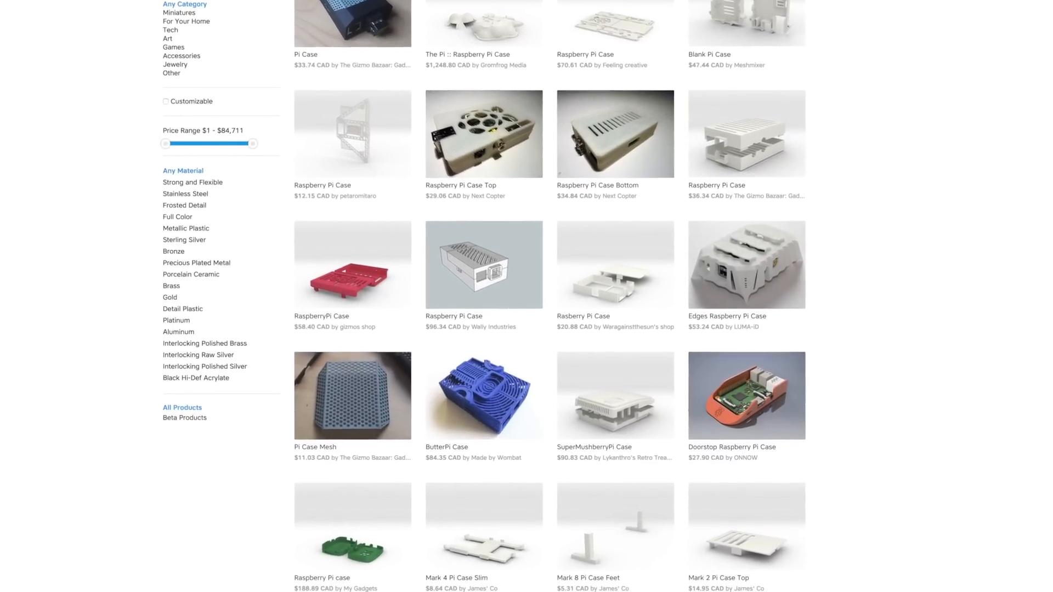
pyautogui.scroll(-3)
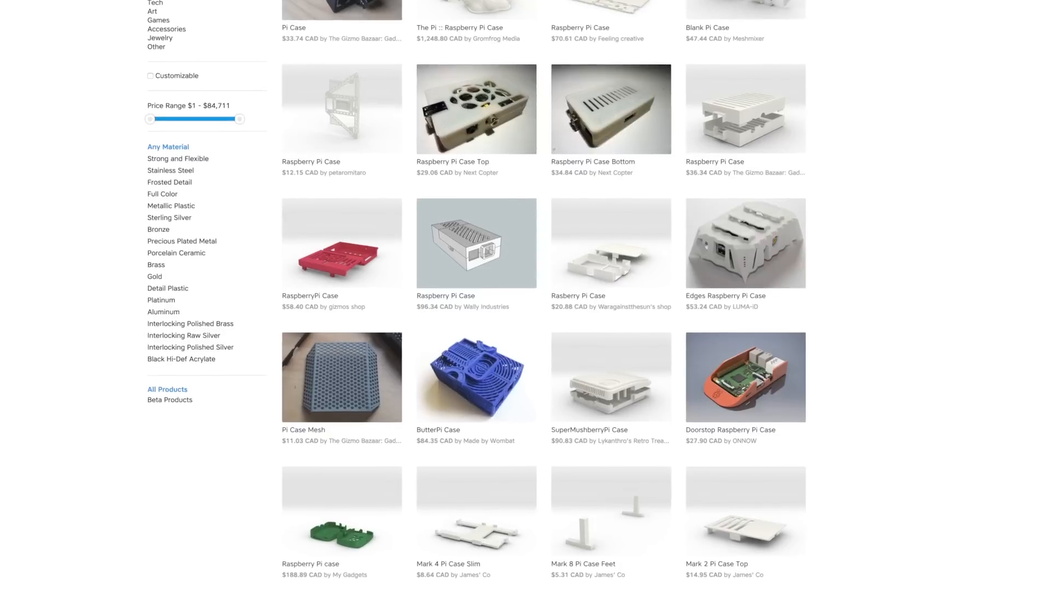
pyautogui.scroll(-3)
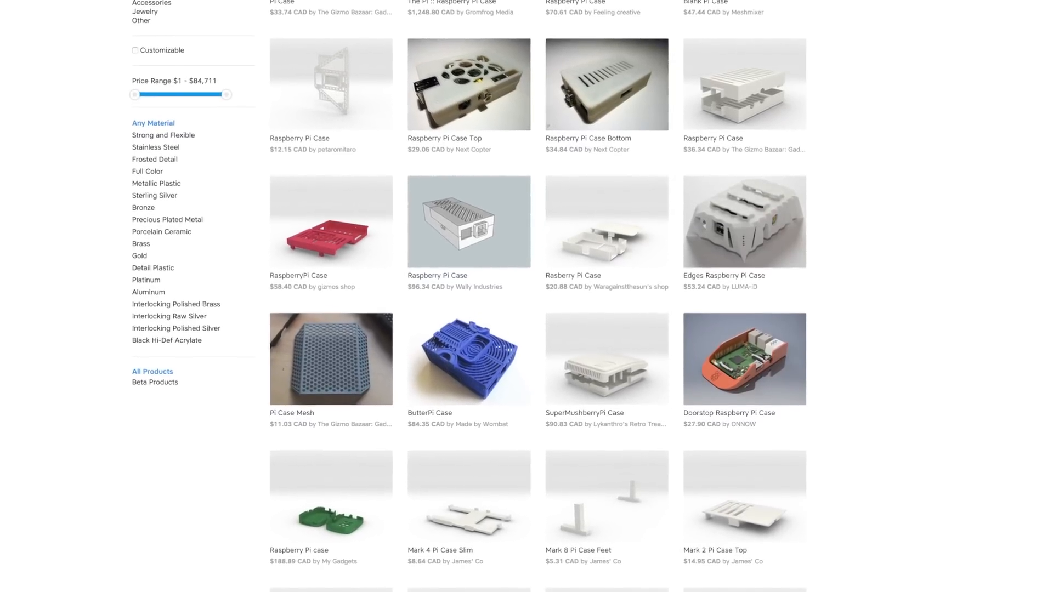
pyautogui.scroll(-3)
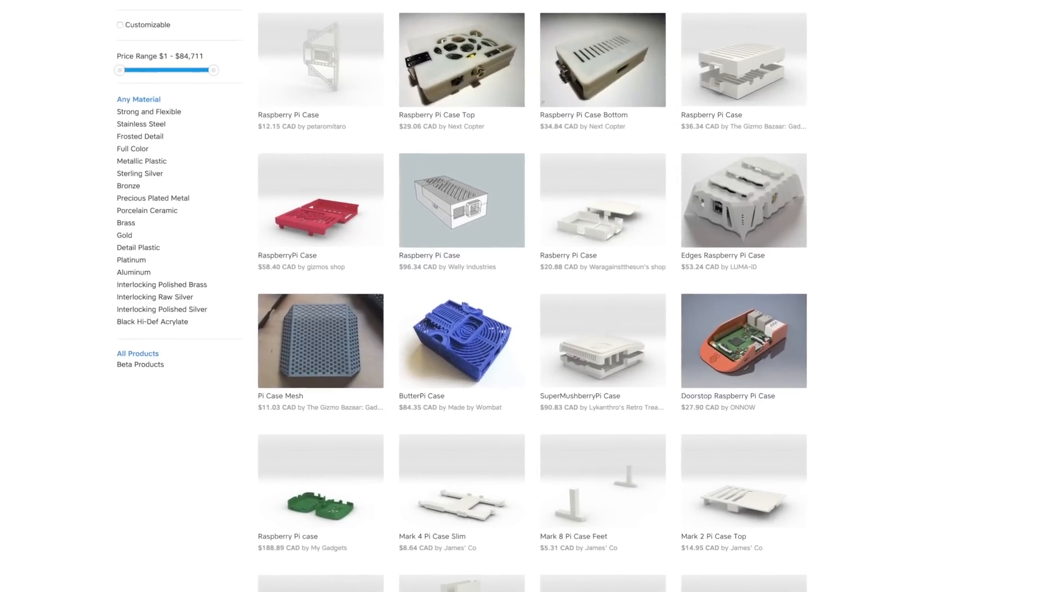
pyautogui.scroll(-3)
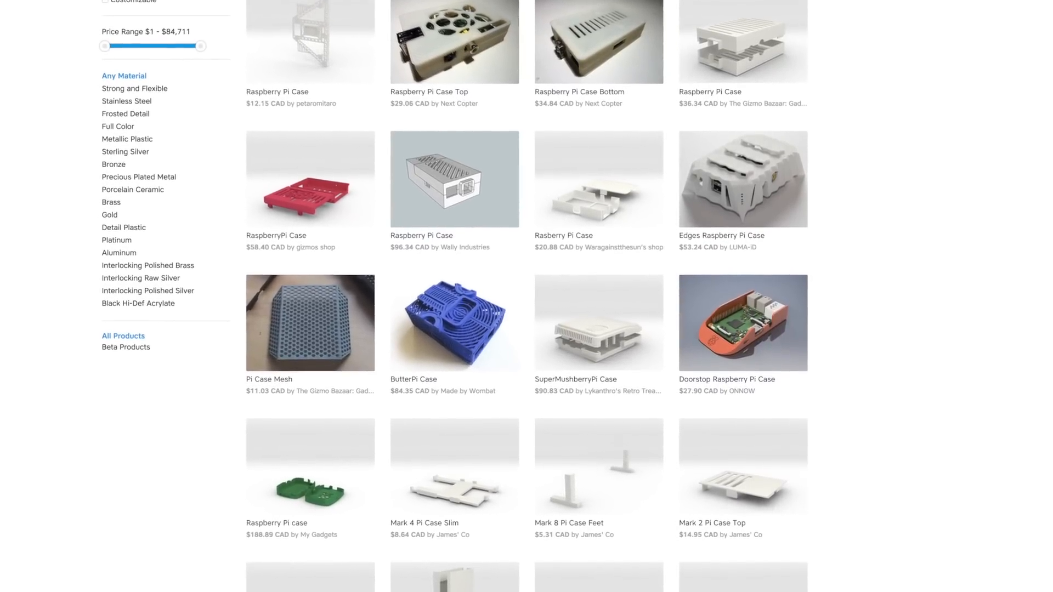